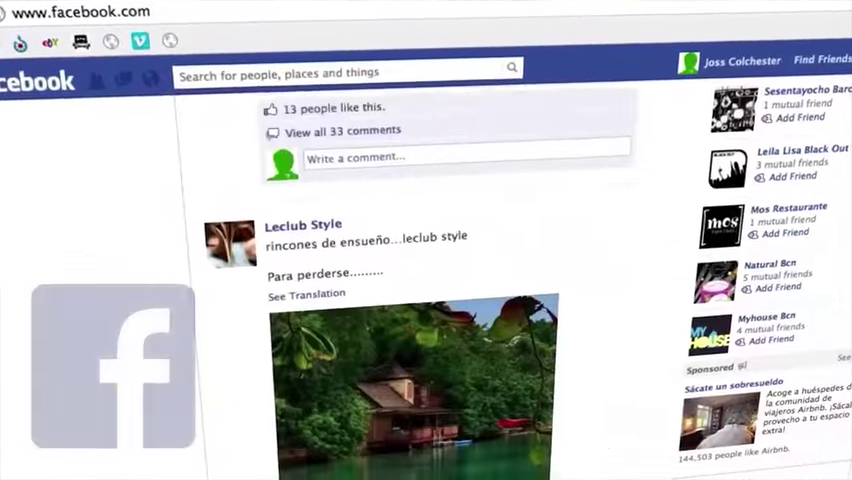
scroll(down, 3)
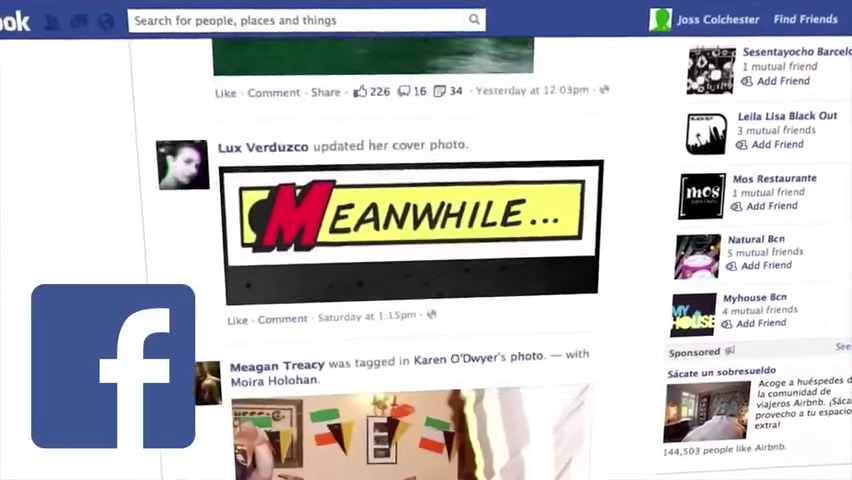